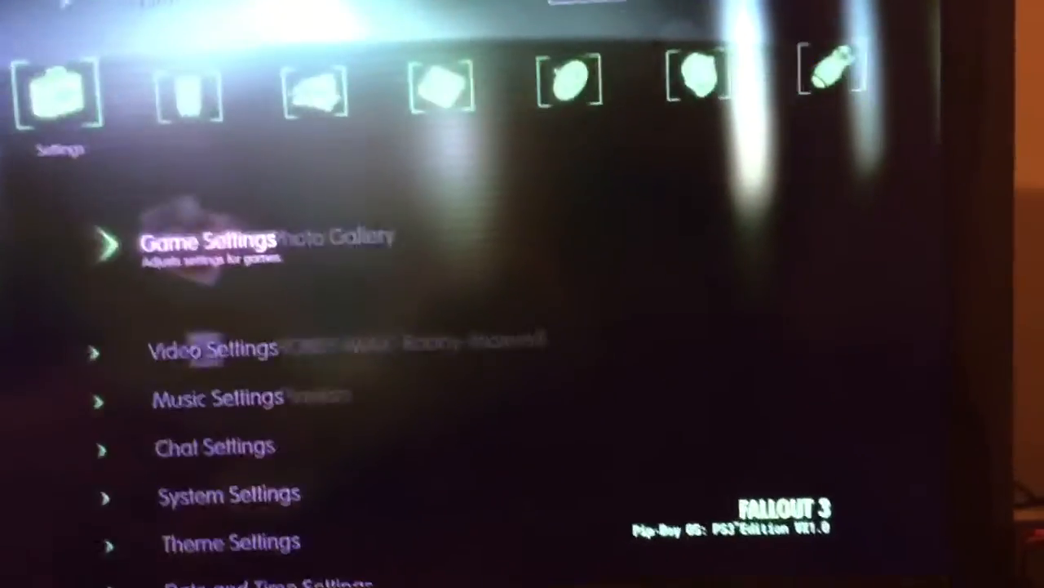
scroll("down", 3)
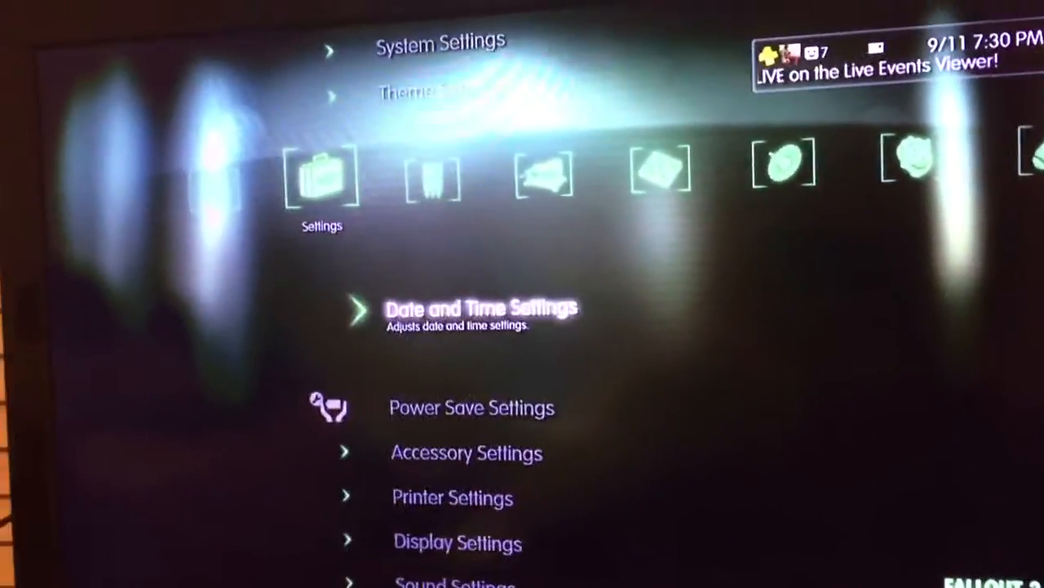
scroll("down", 3)
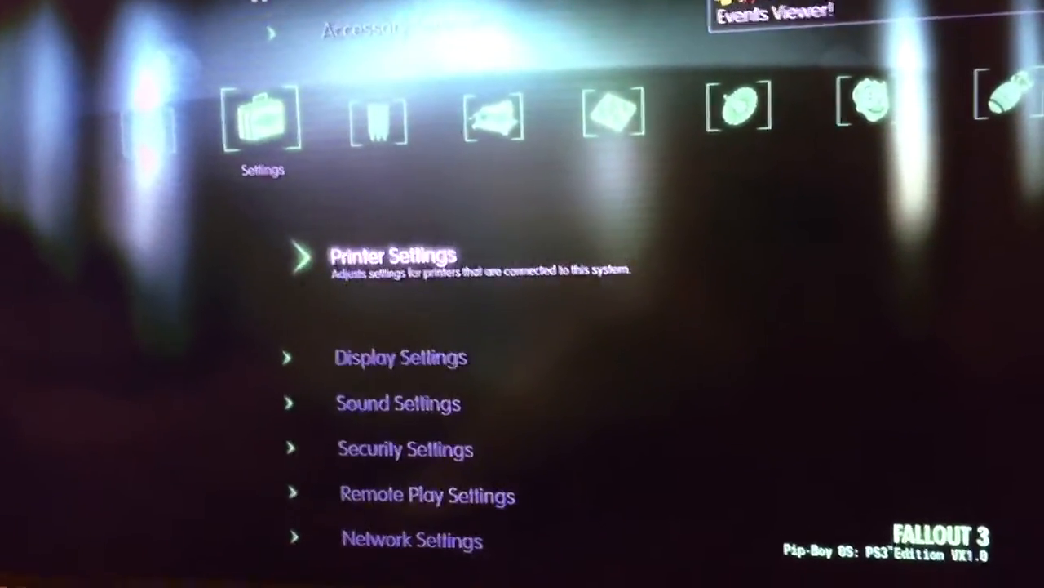